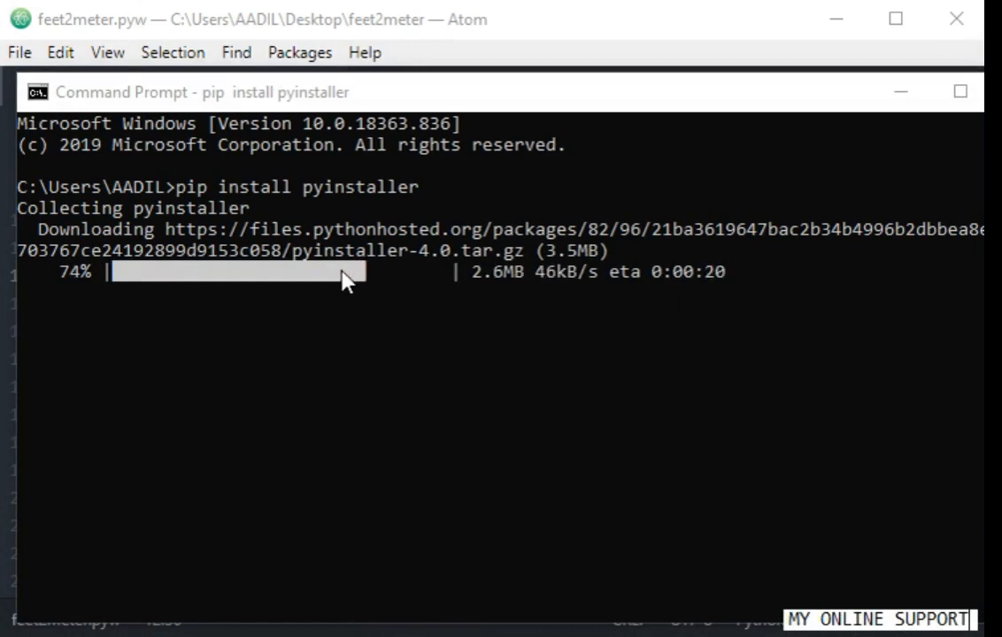
mouse_move(149, 363)
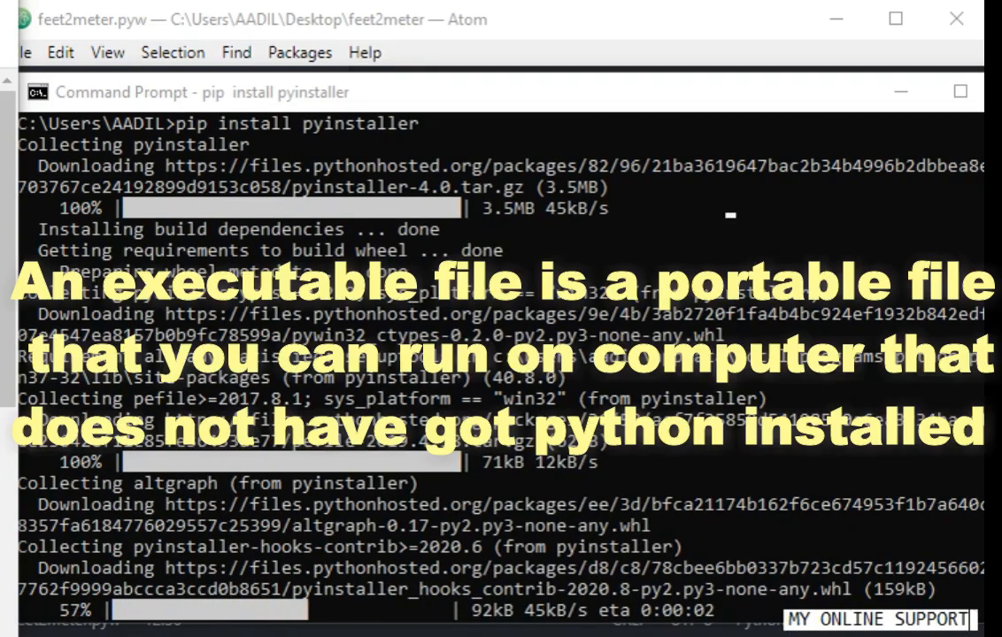
Scroll through the pip output while PyInstaller and its dependencies download.
scroll("down", 3)
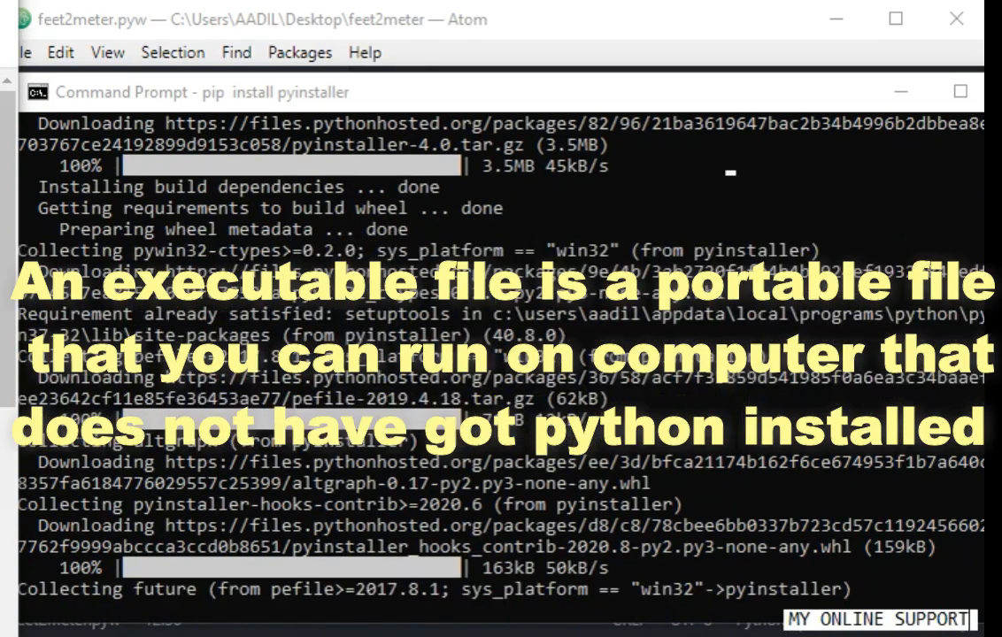
scroll("down", 3)
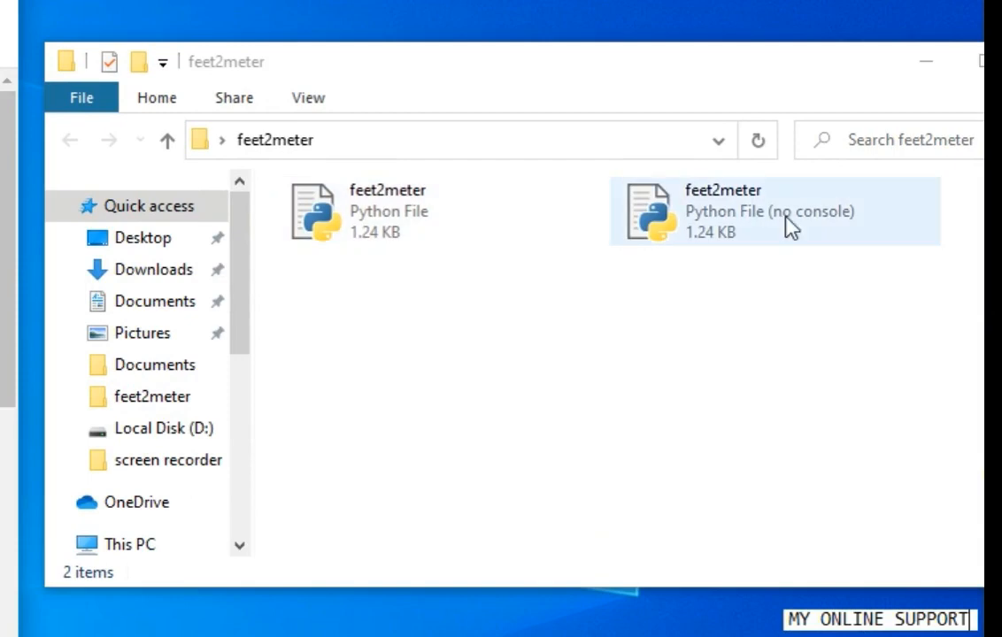
Select feet2meter.pyw, the no-console script, in the feet2meter folder.
left_click(774, 211)
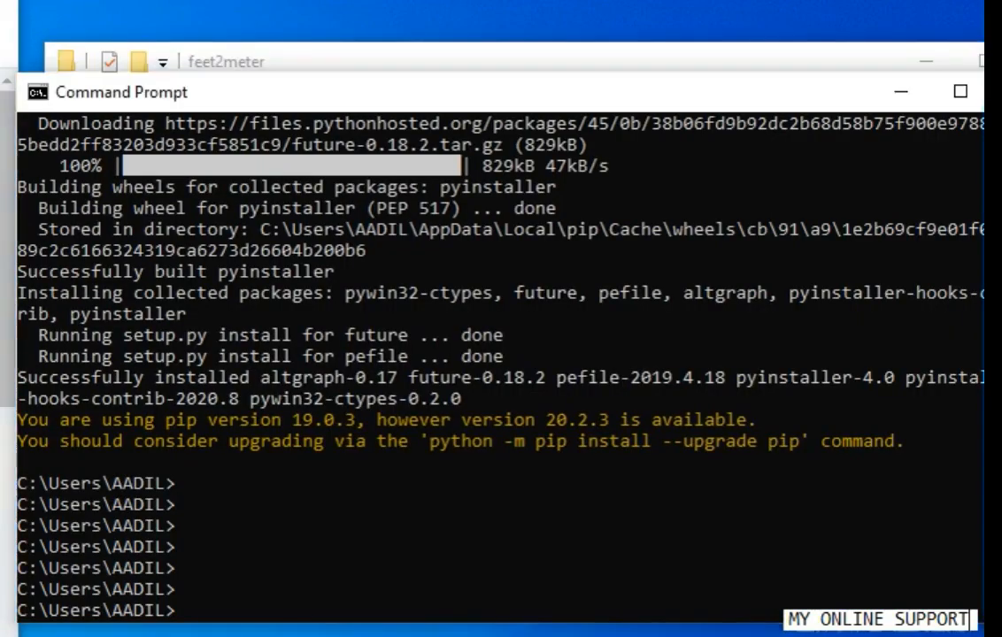
Change directory to Desktop, then into the feet2meter folder.
type("cd")
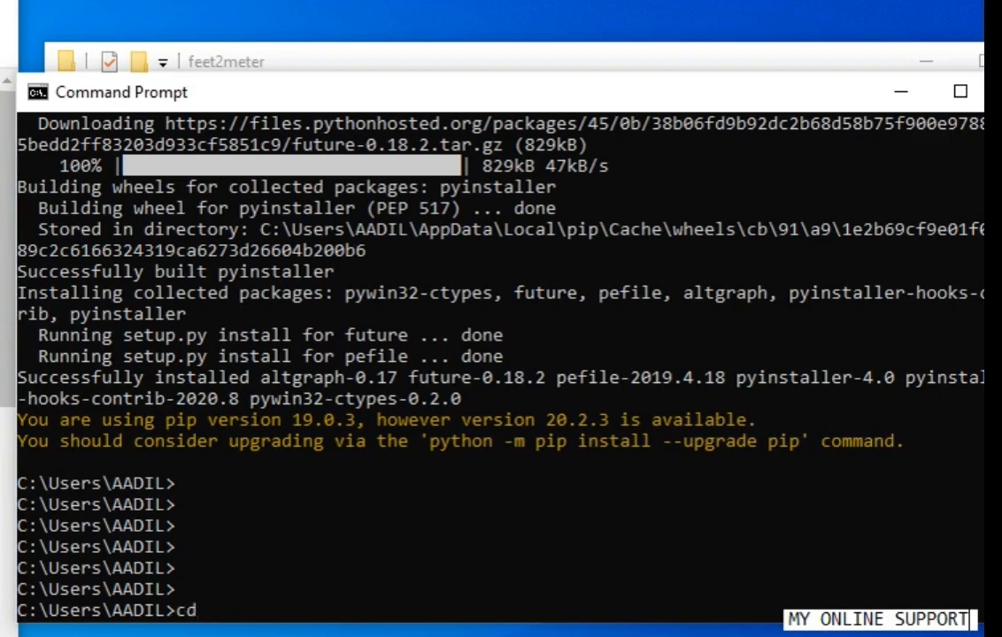
type("Desktop")
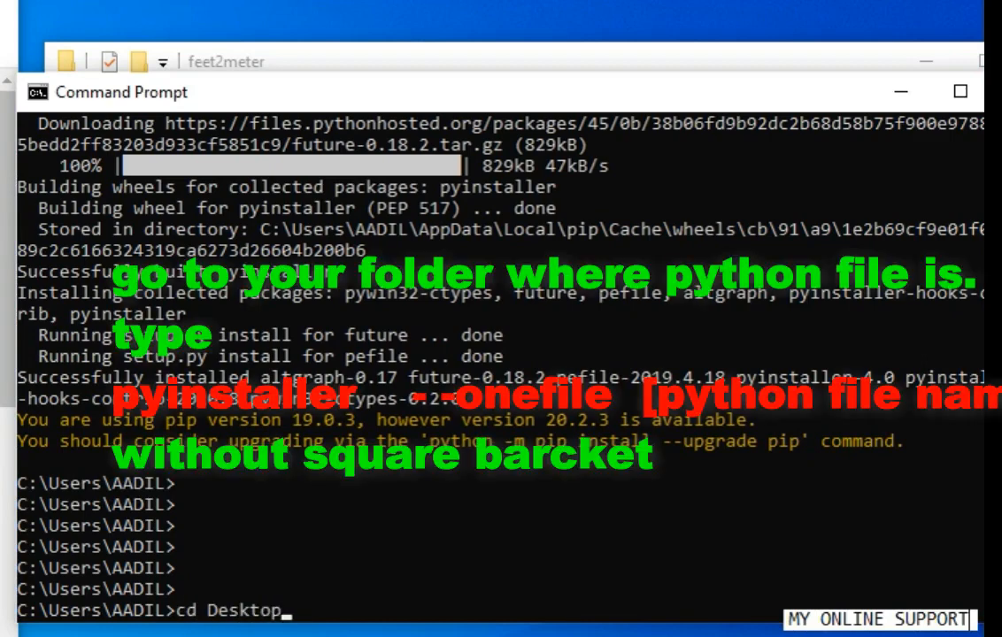
key("Return")
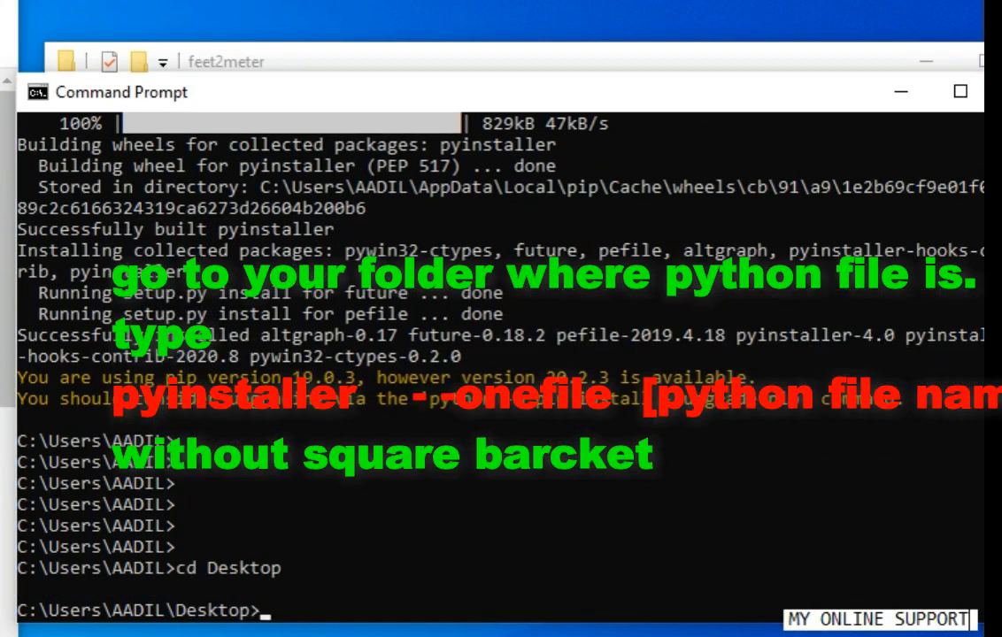
type("cd")
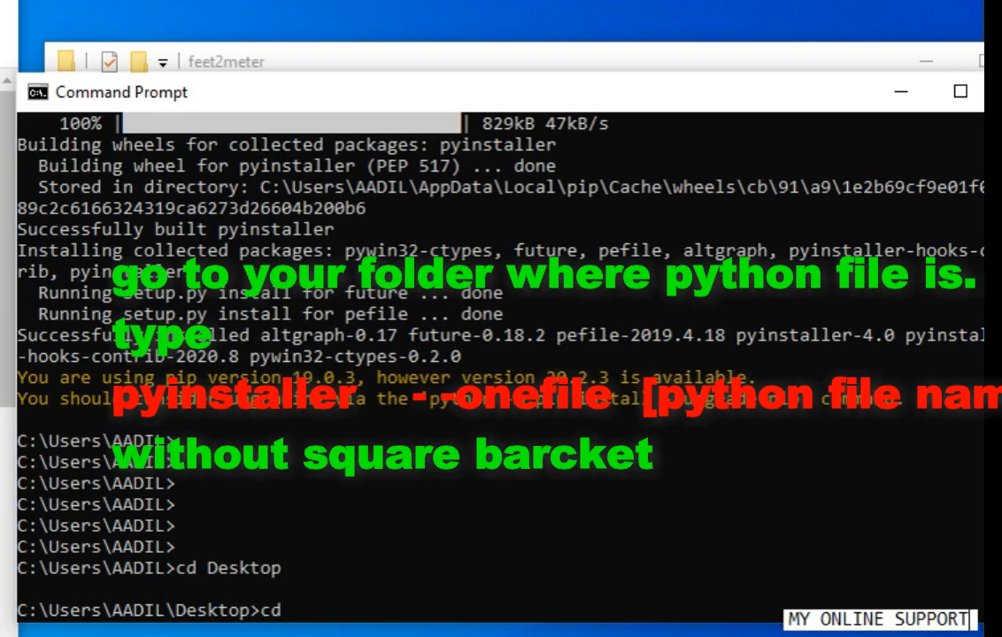
type("feet")
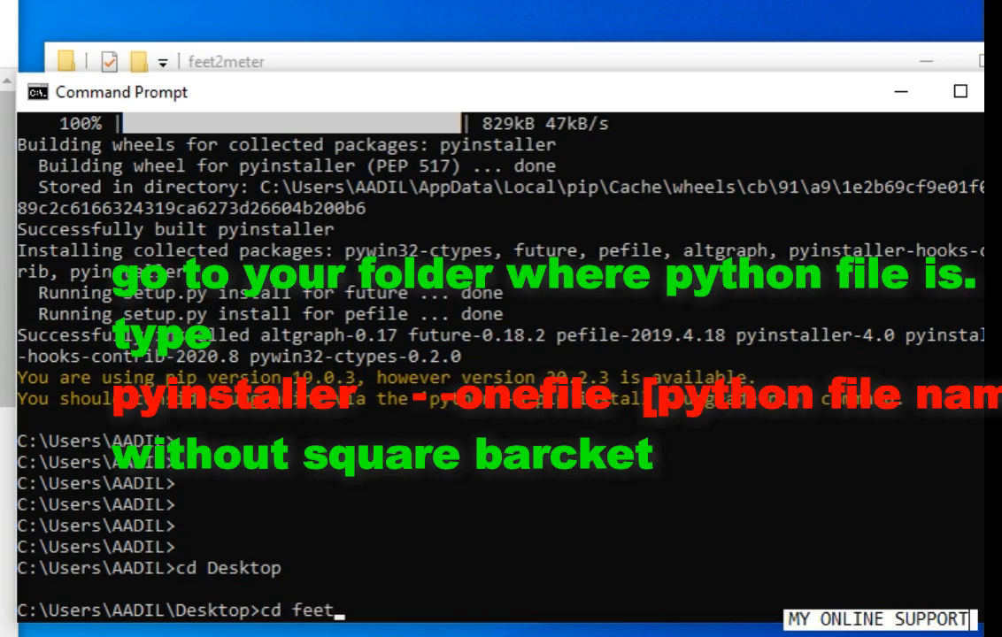
type("22meter")
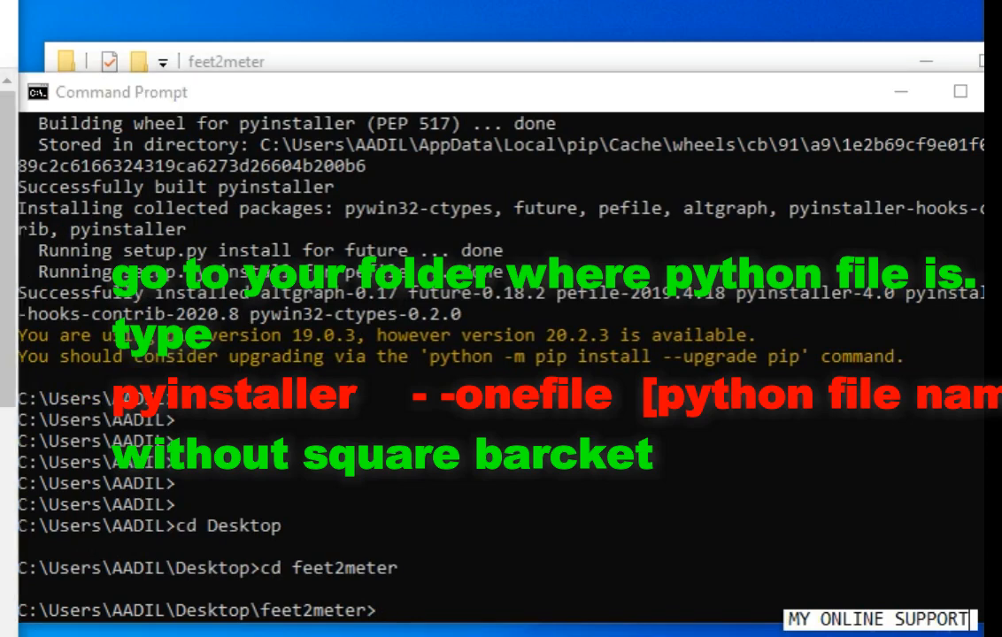
mouse_move(387, 615)
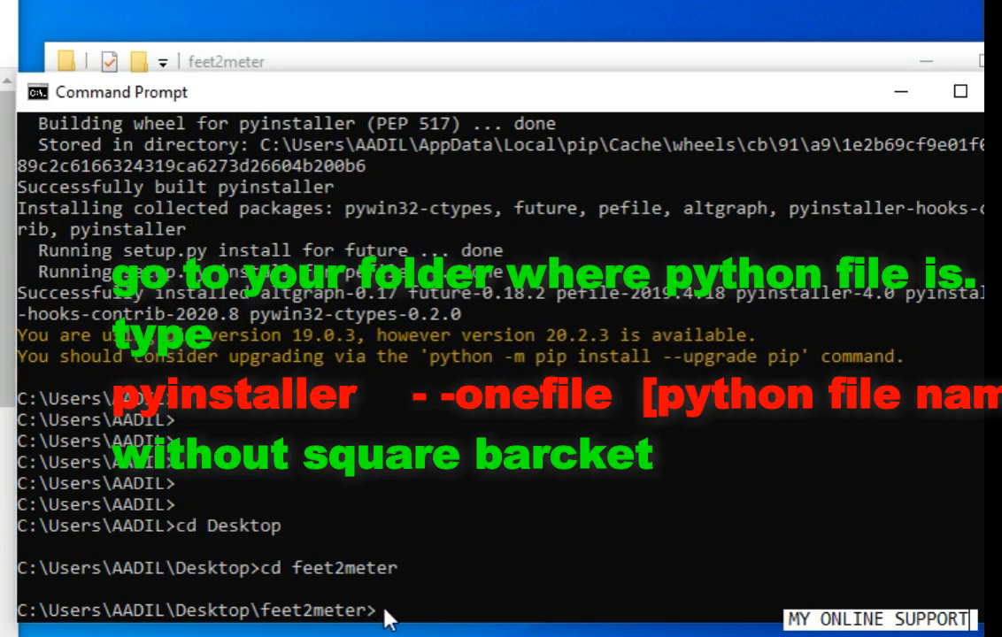
Run 'pyinstaller --onefile feet2meter.pyw' to build a single-file executable.
type("pyinstalle")
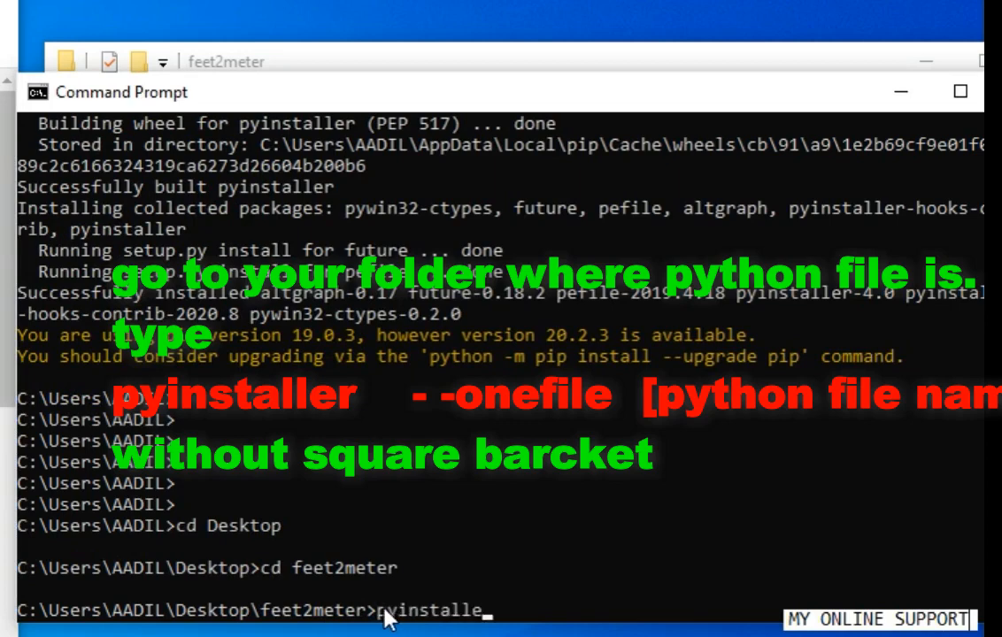
type("--o")
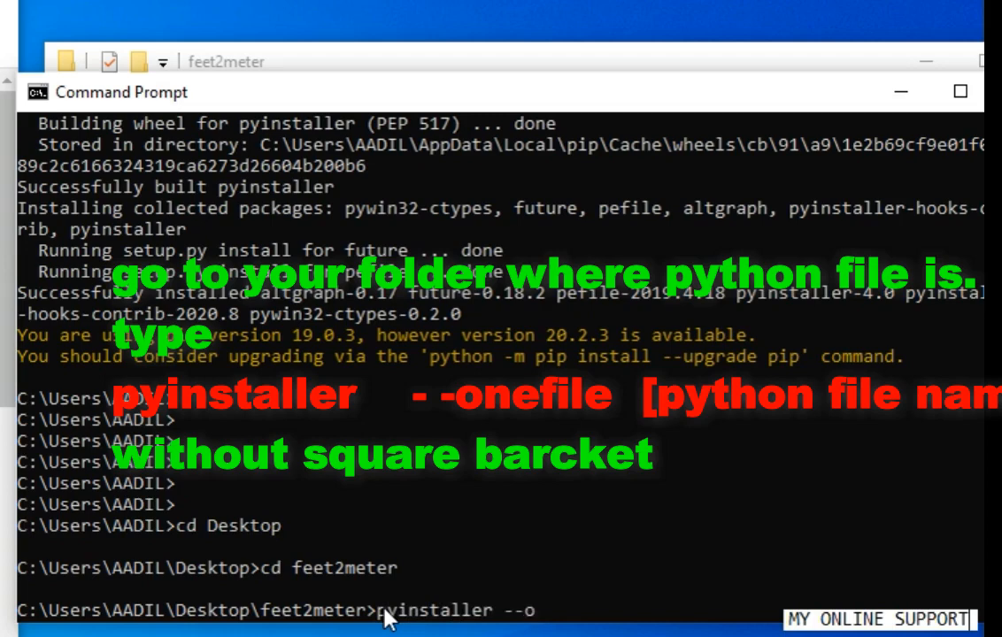
type("nefile")
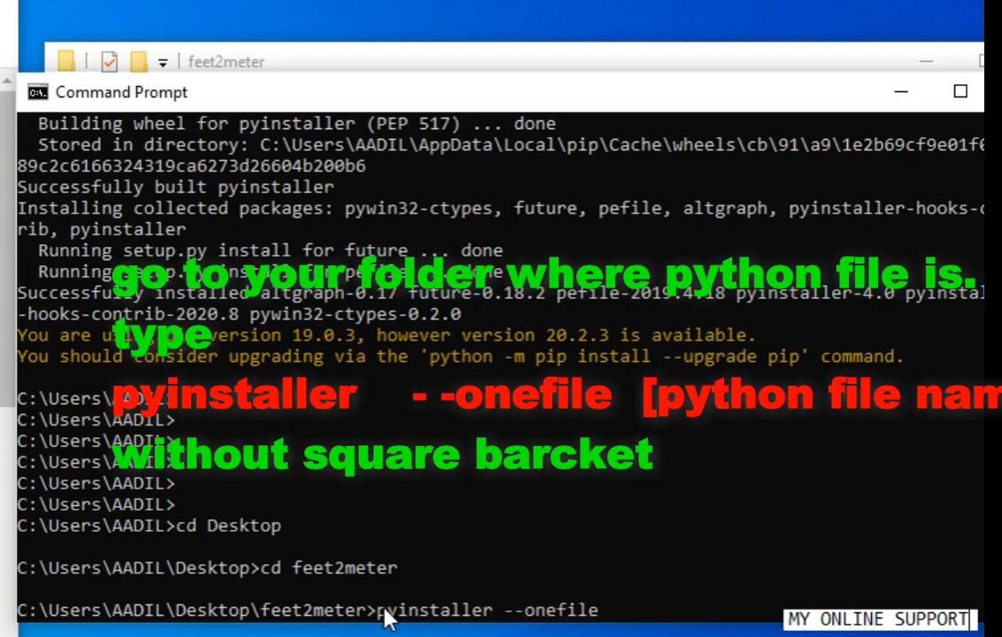
type("feeet")
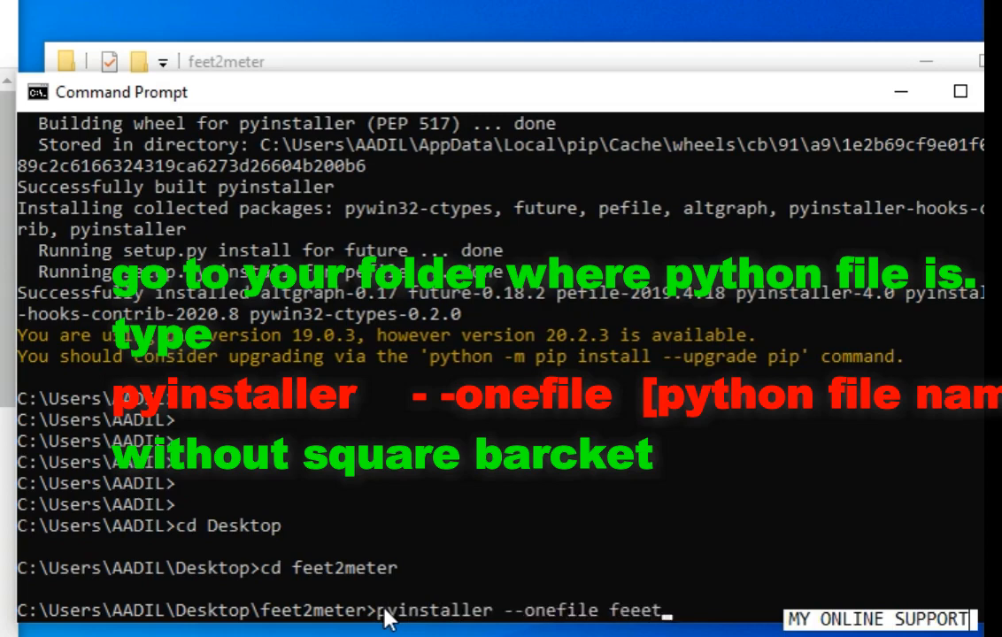
type("2")
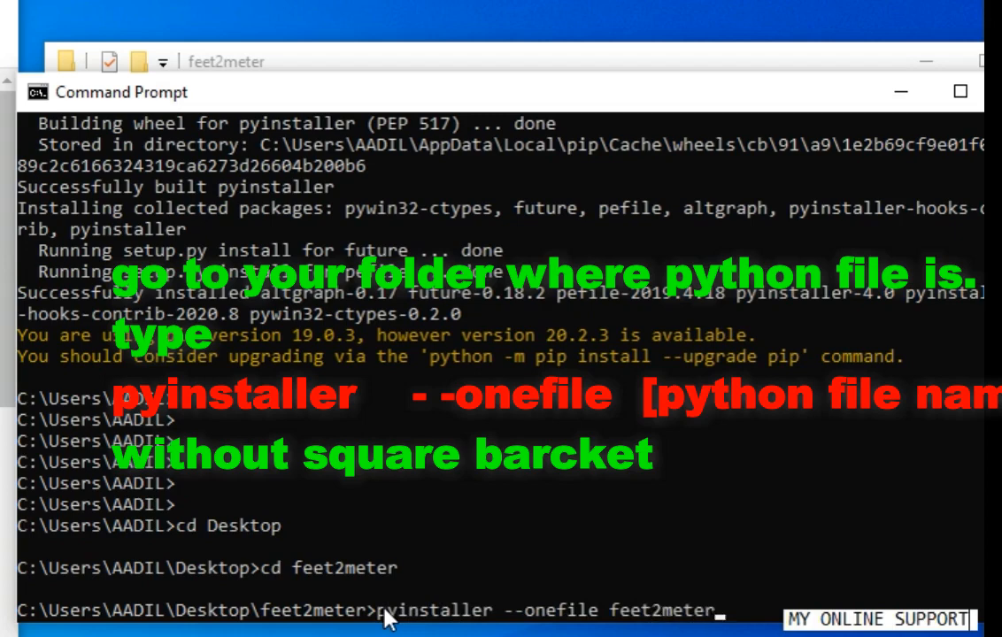
type(".pyw")
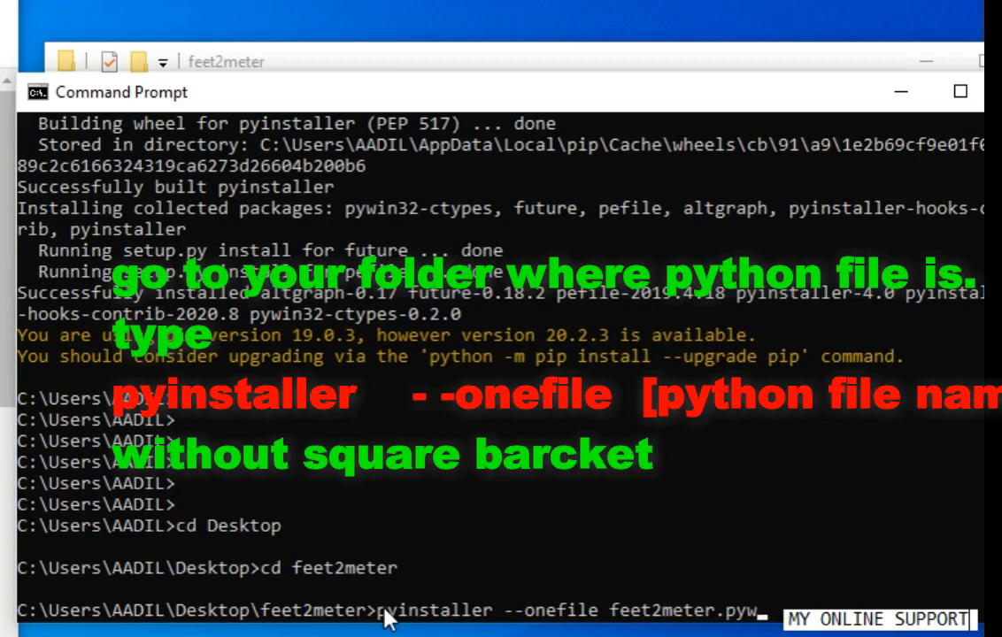
key("Return")
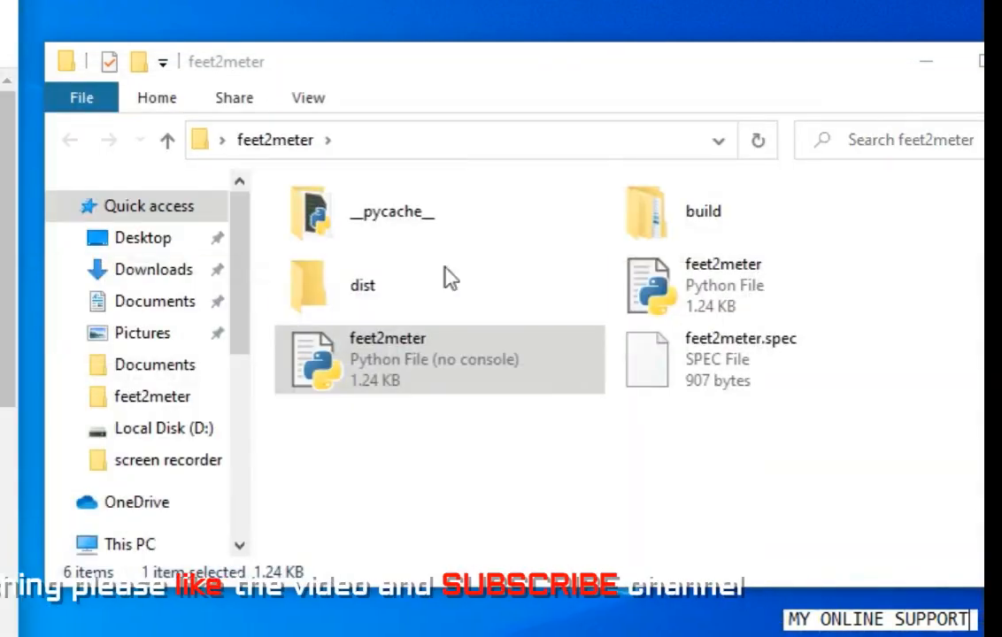
Open the new dist folder to find the built feet2meter.exe.
left_click(391, 212)
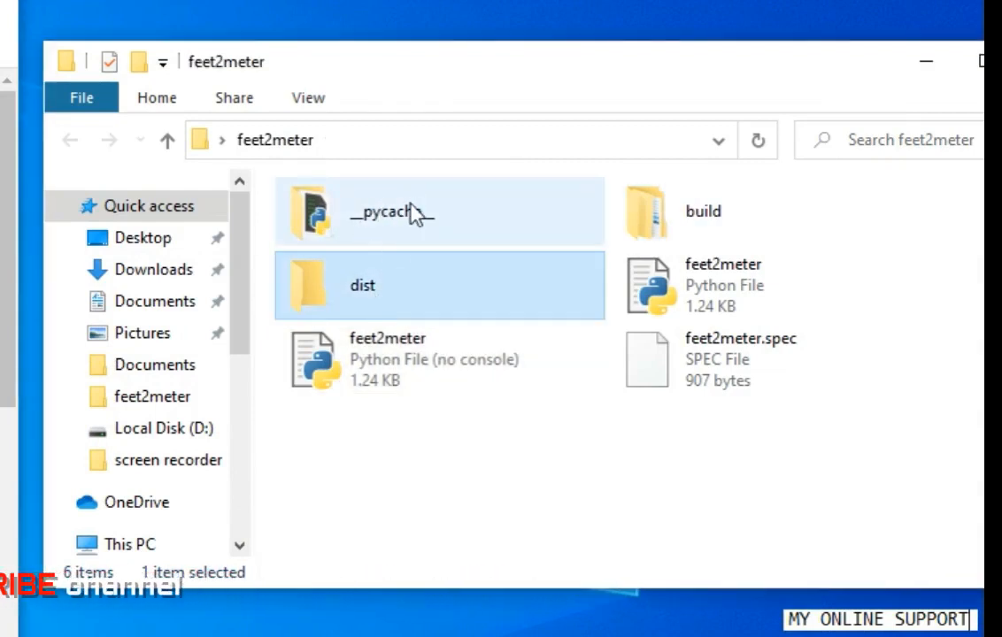
mouse_move(394, 292)
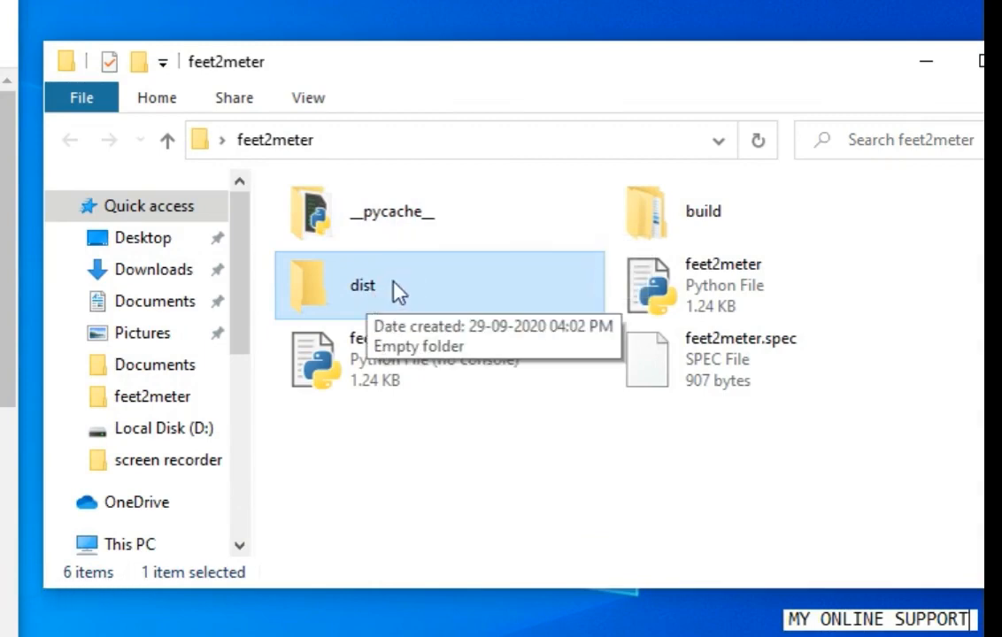
double_click(363, 285)
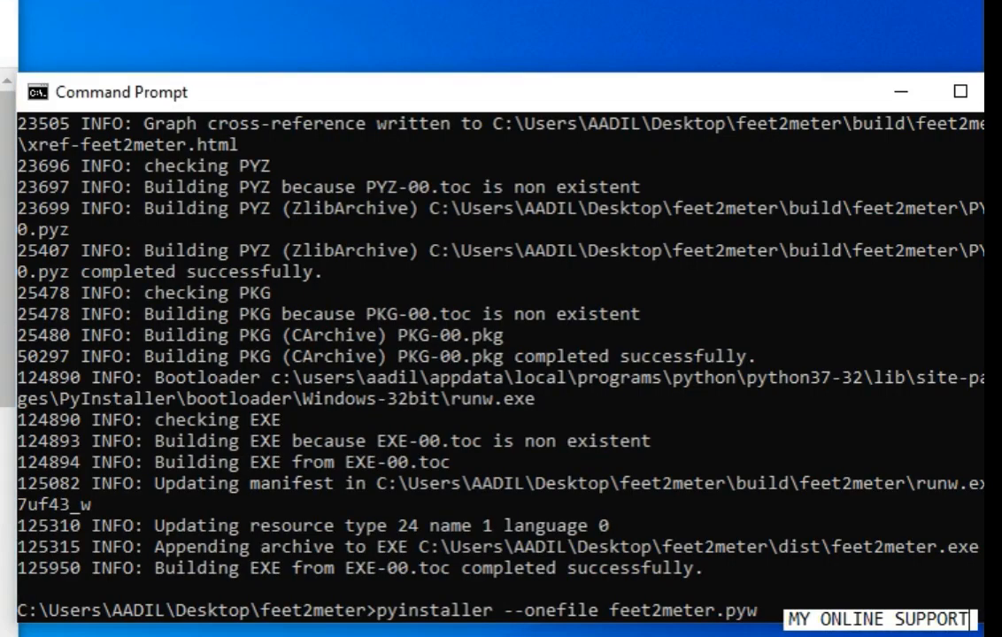
mouse_move(270, 587)
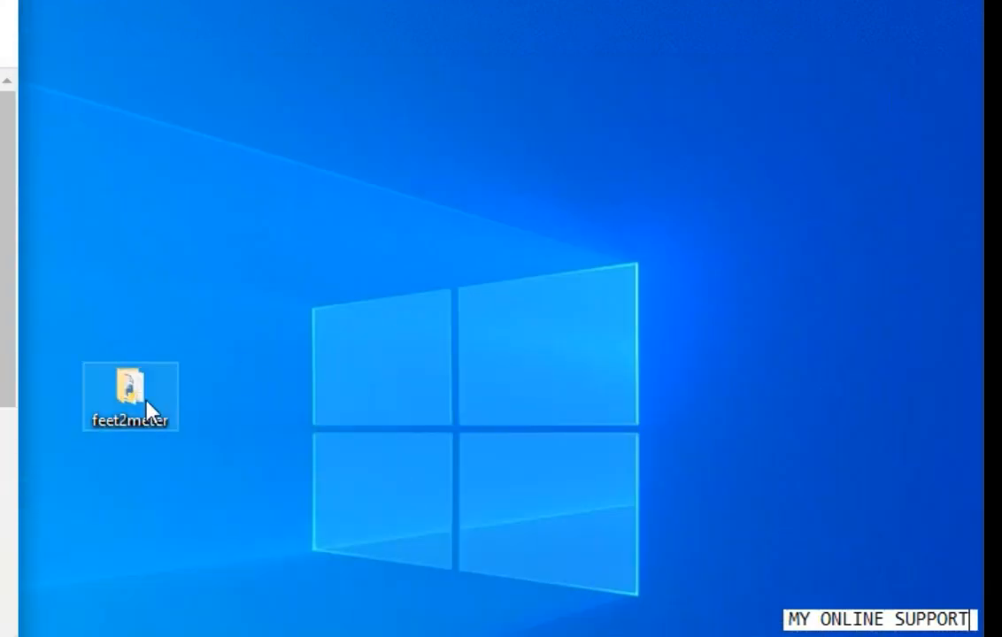
Open feet2meter, then dist, and launch the 7,085 KB feet2meter.exe.
double_click(130, 396)
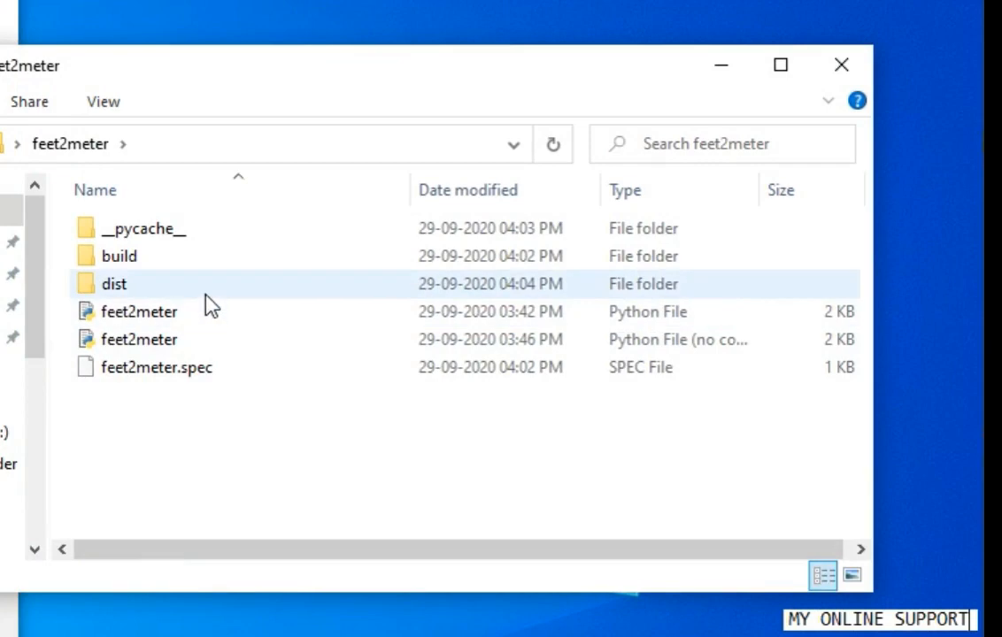
double_click(114, 283)
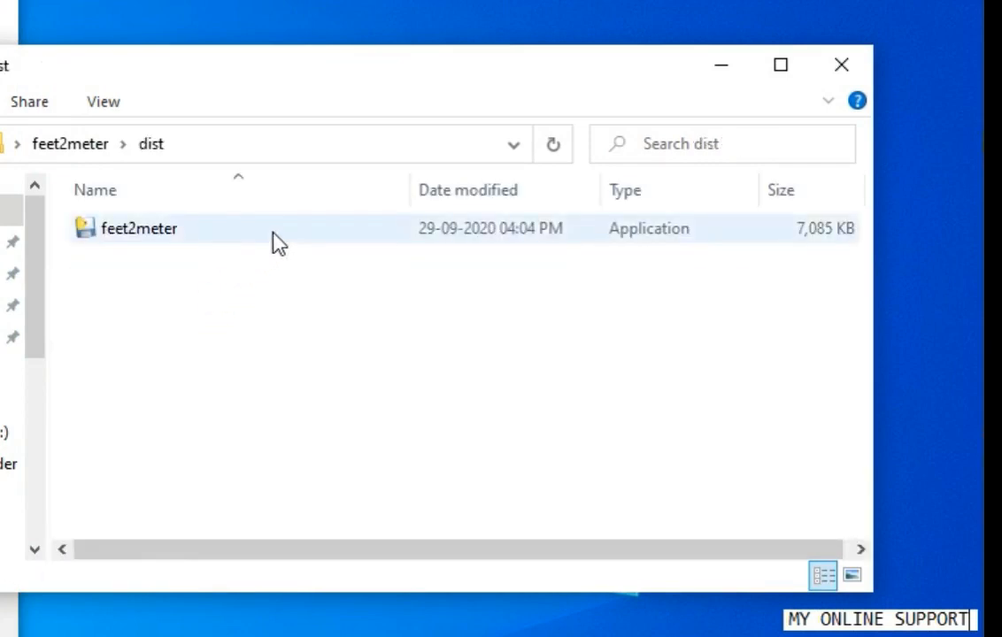
left_click(138, 228)
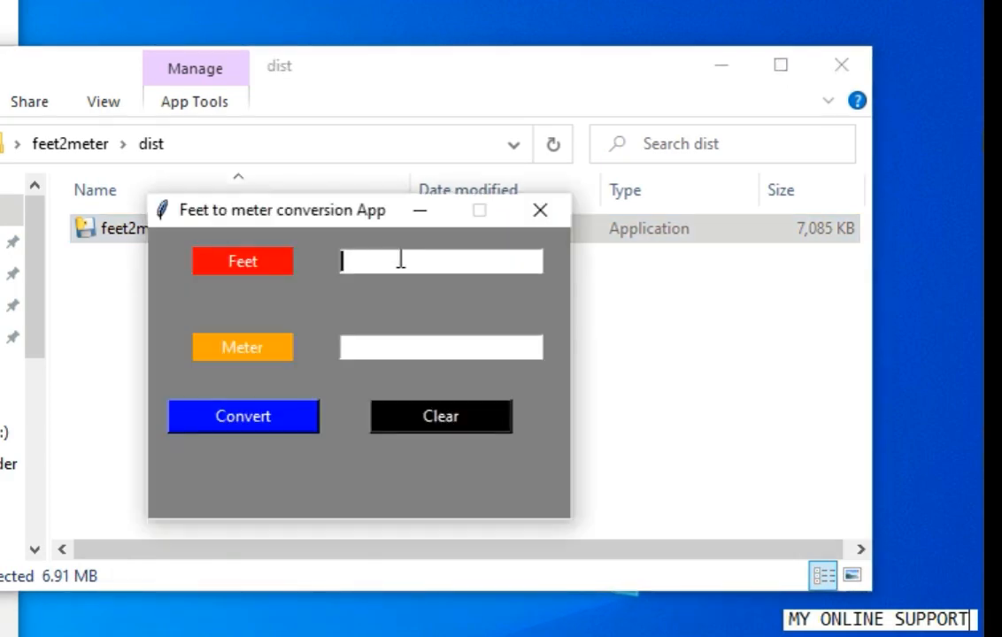
Convert 3 feet to meters in the app, then clear both fields.
type("3")
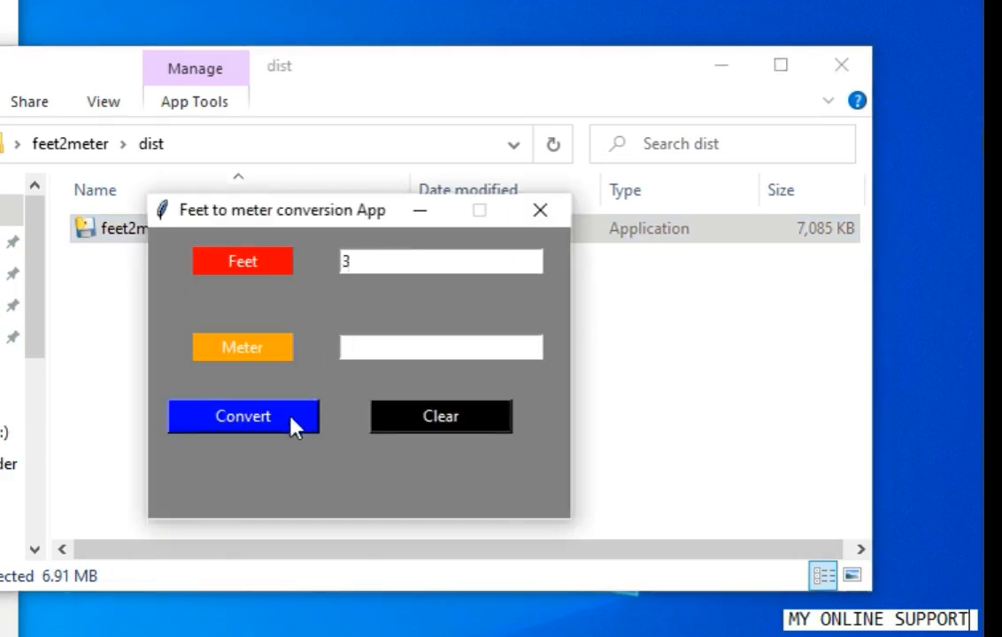
left_click(440, 416)
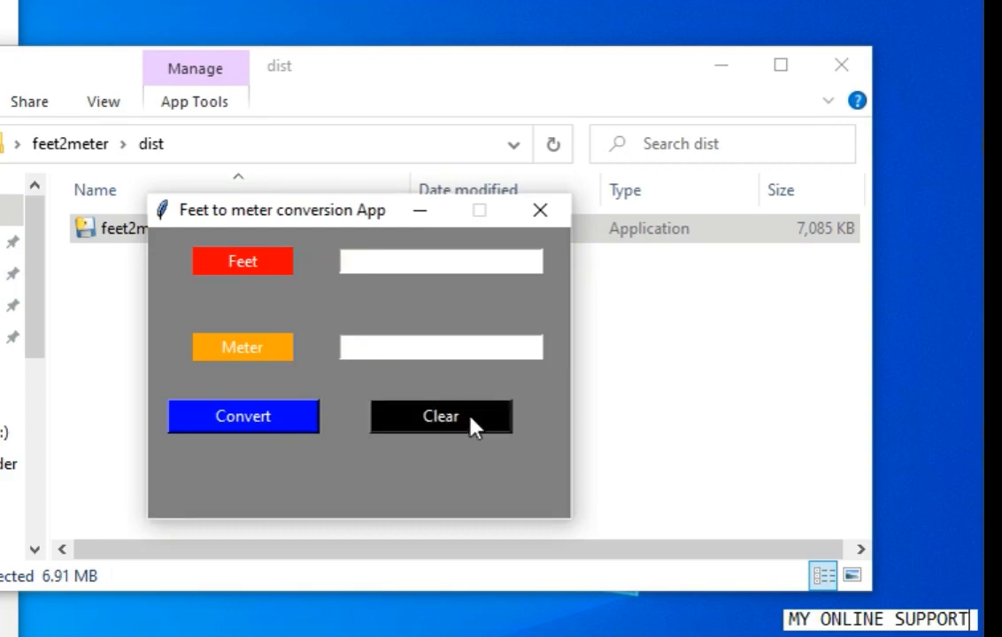
left_click(440, 261)
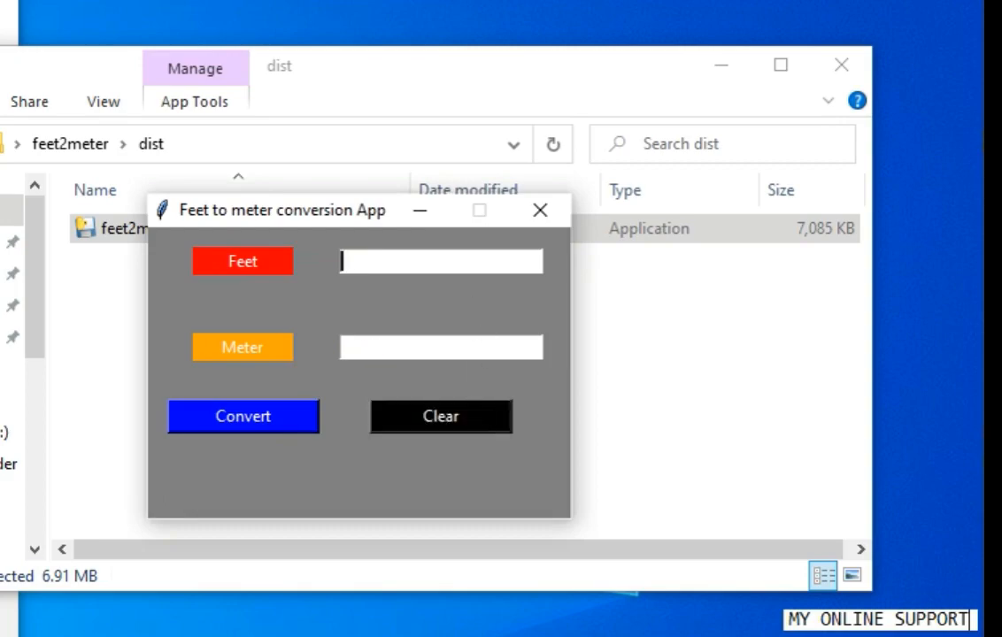